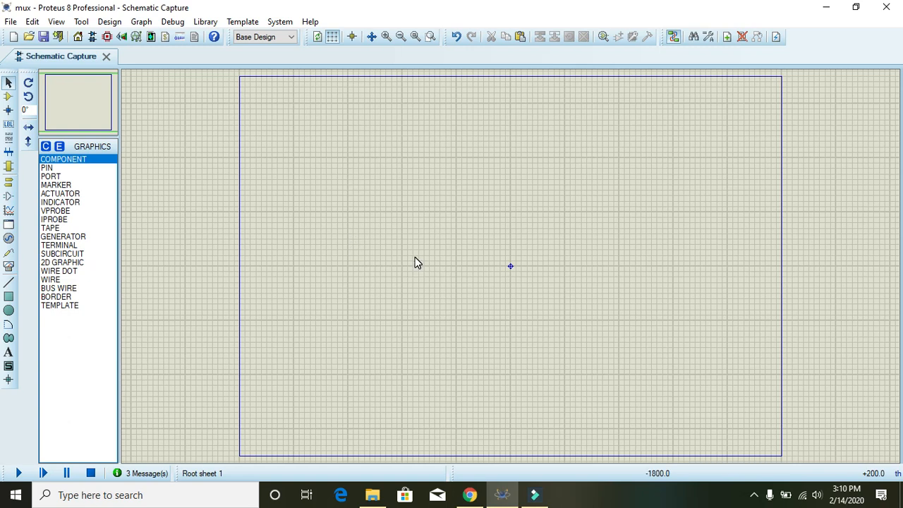
mouse_move(206, 236)
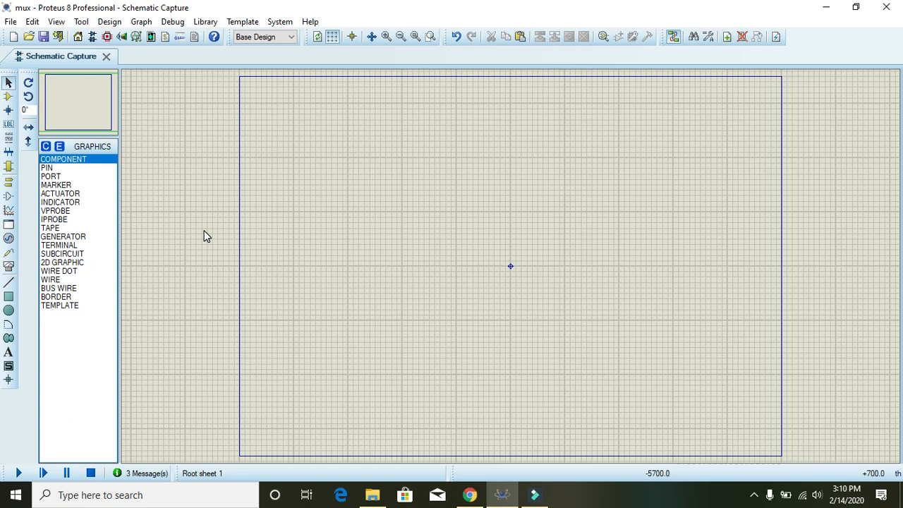
mouse_move(232, 234)
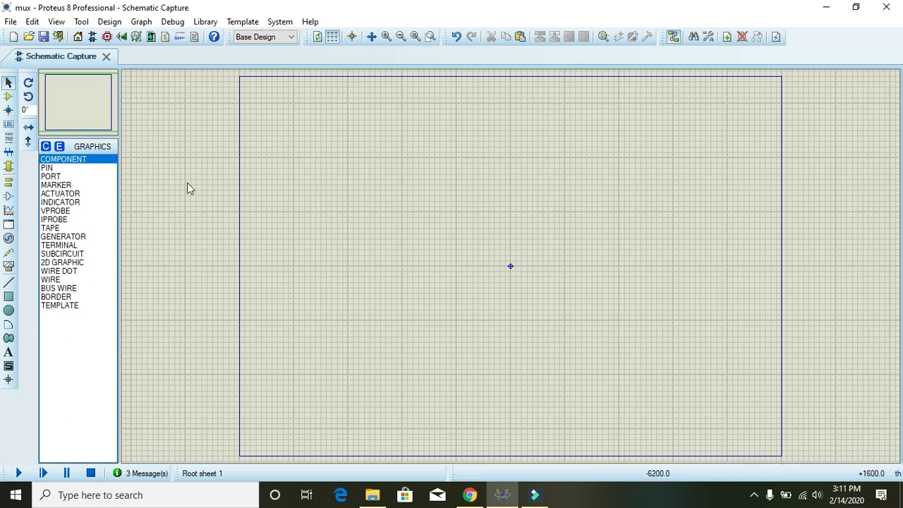
mouse_move(220, 202)
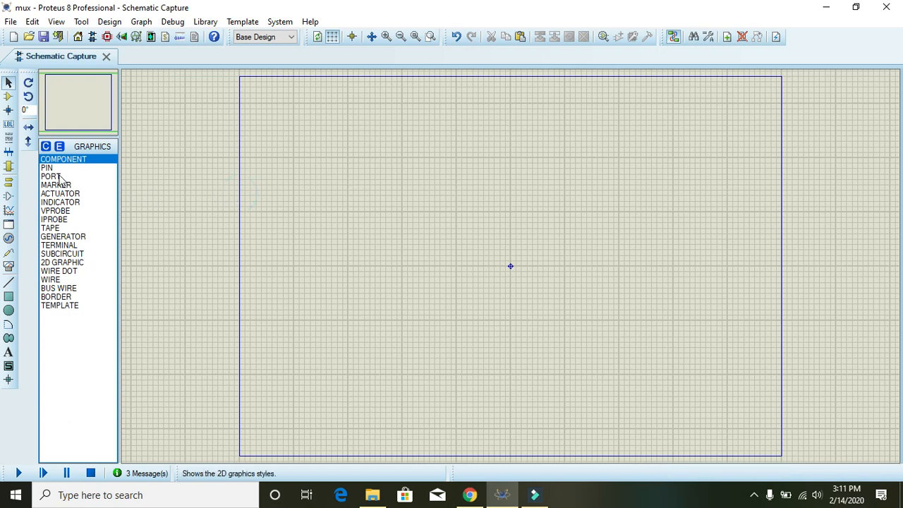
mouse_move(68, 176)
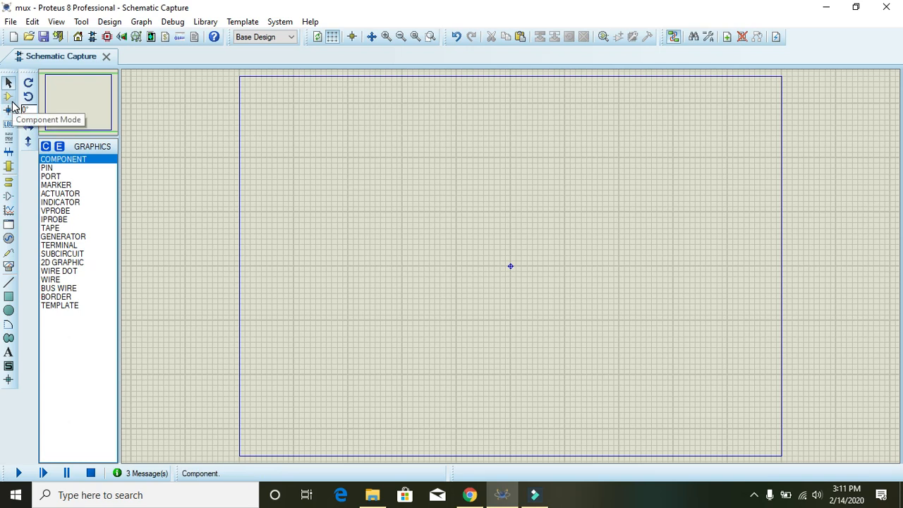
Pick the NOR gate, logic probe and logic toggle parts from the device list.
left_click(9, 82)
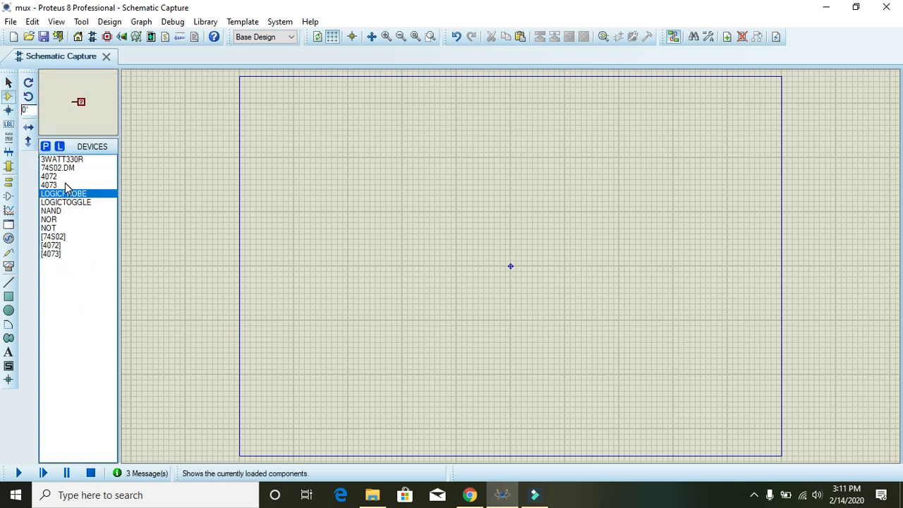
mouse_move(65, 204)
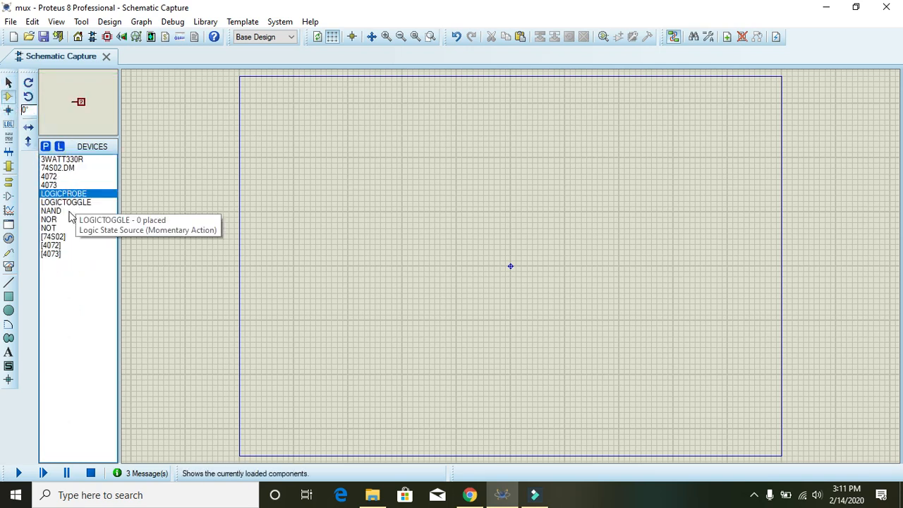
left_click(48, 221)
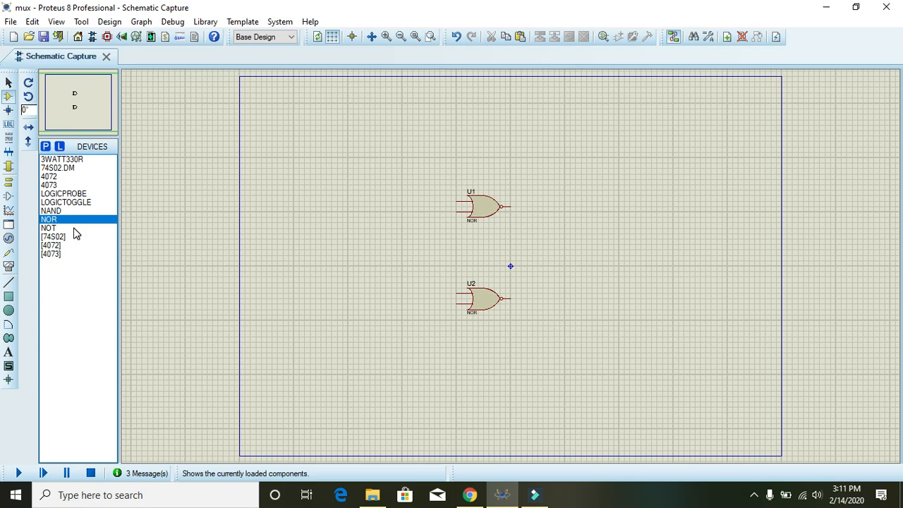
left_click(62, 193)
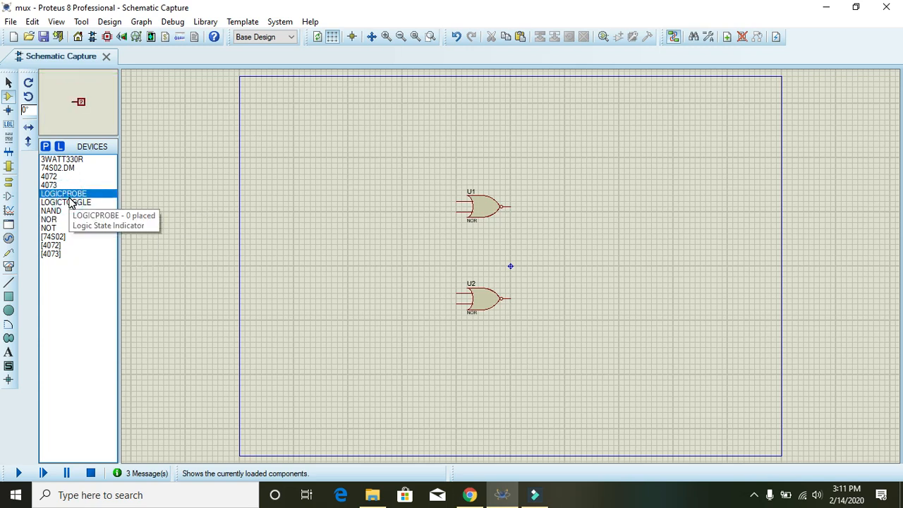
left_click(65, 203)
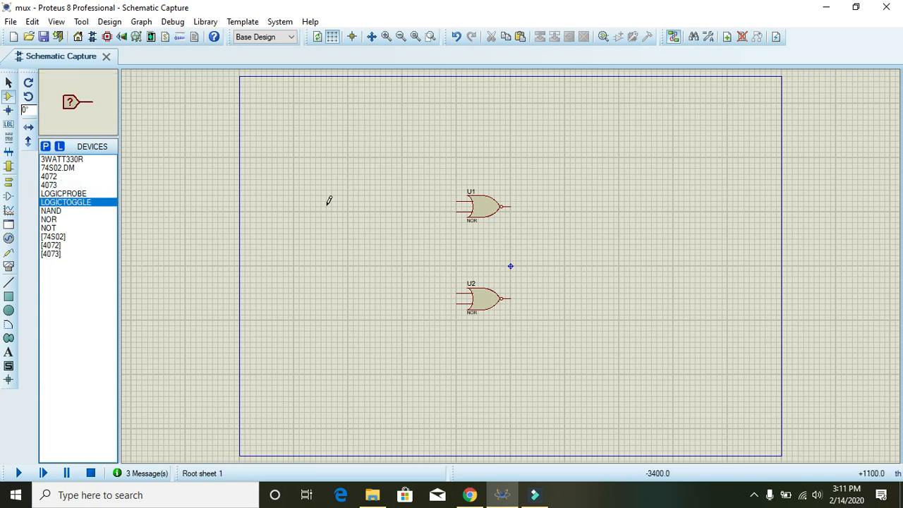
Place one logic toggle left of each NOR gate.
left_click(313, 201)
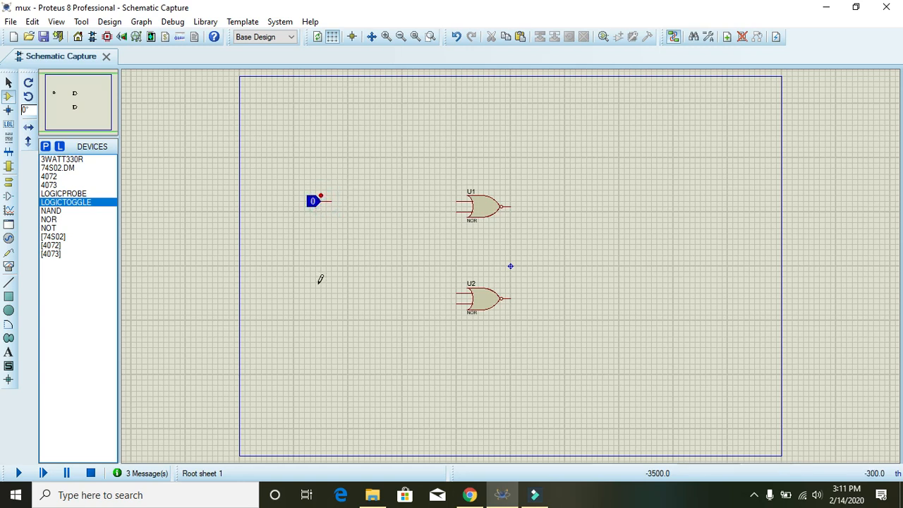
left_click(314, 296)
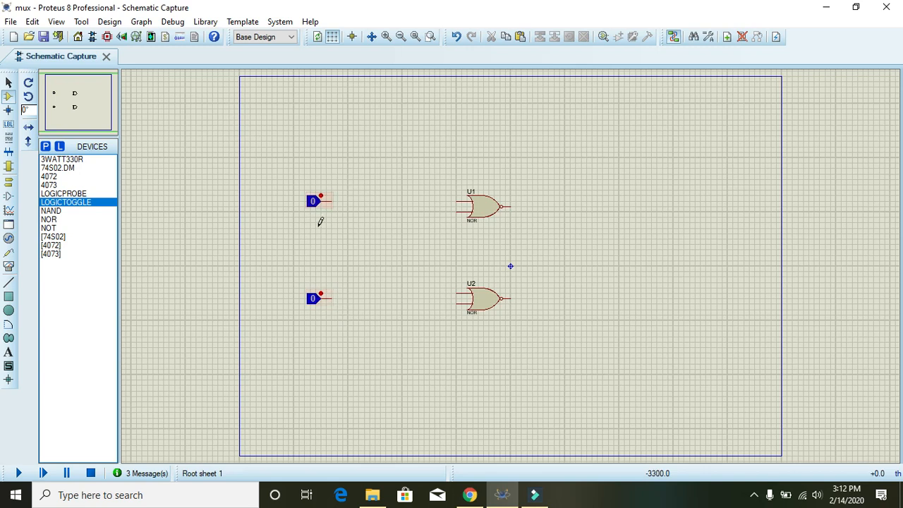
mouse_move(82, 234)
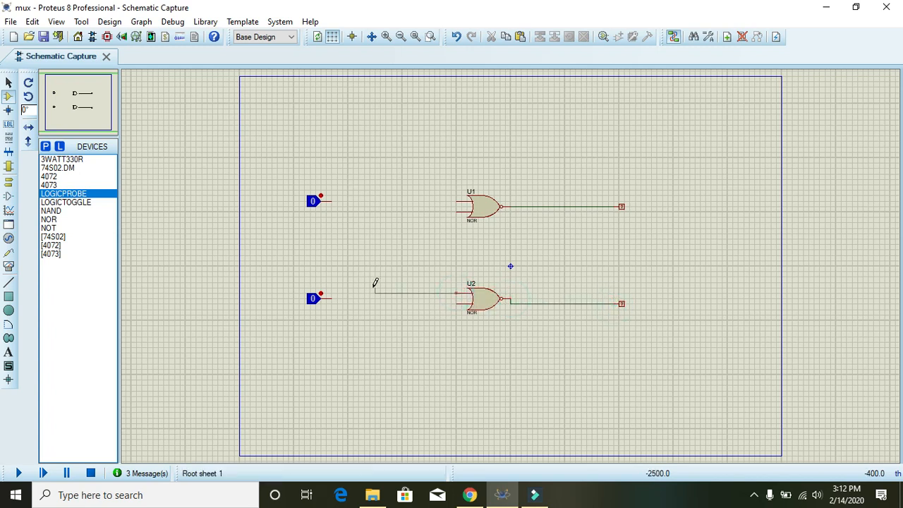
Wire each toggle to its NOR gate input and cross-couple the gate outputs as feedback.
left_click(331, 296)
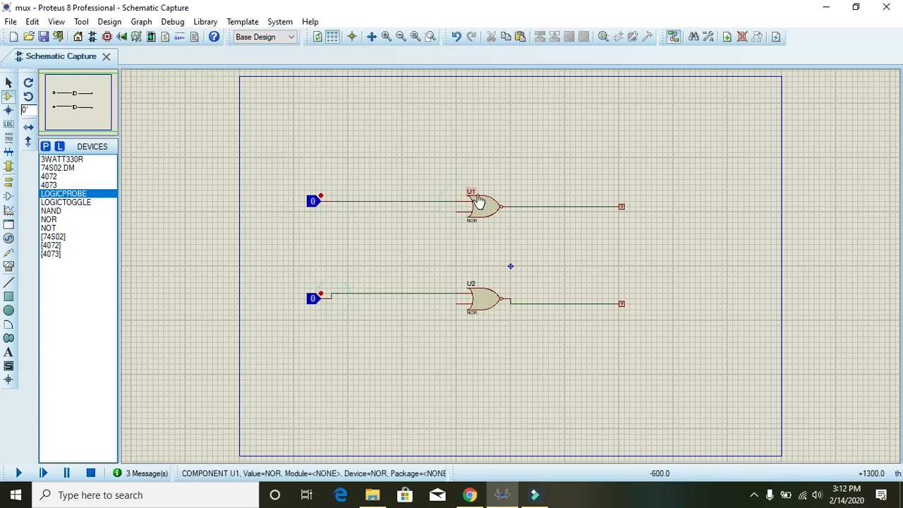
left_click(483, 206)
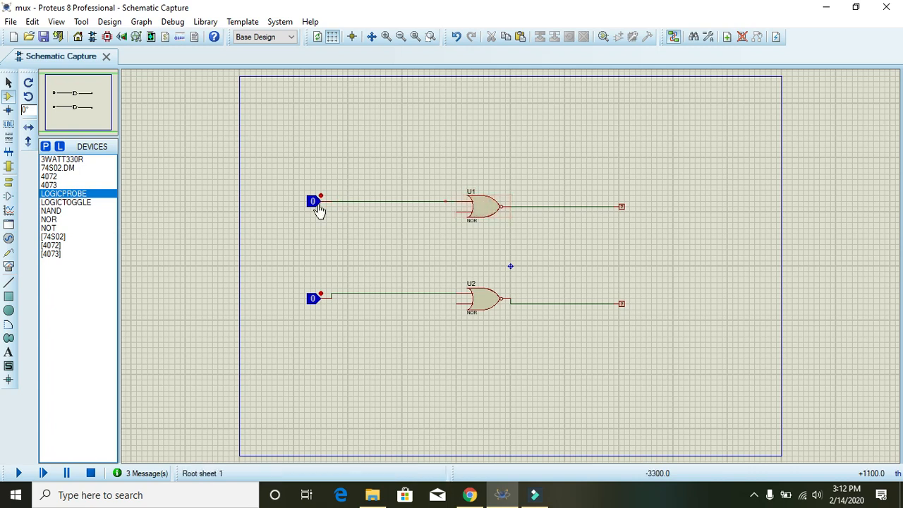
left_click(313, 201)
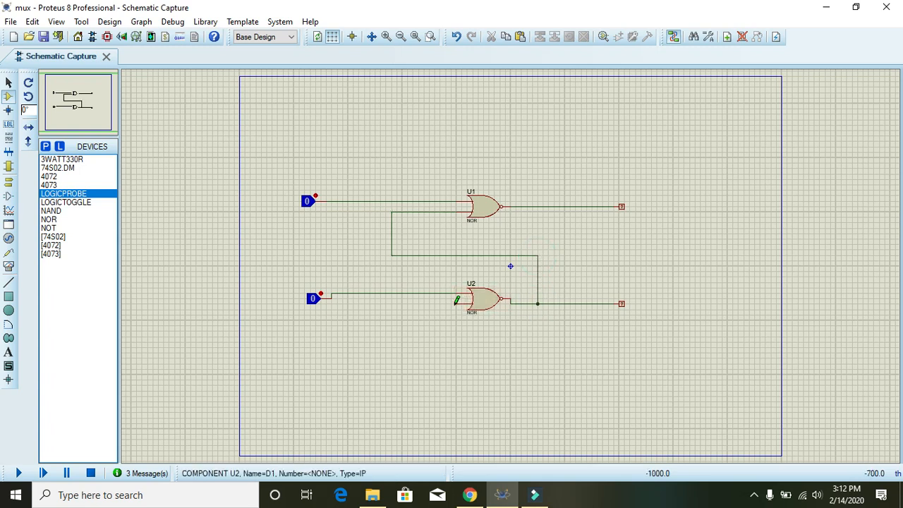
left_click(453, 304)
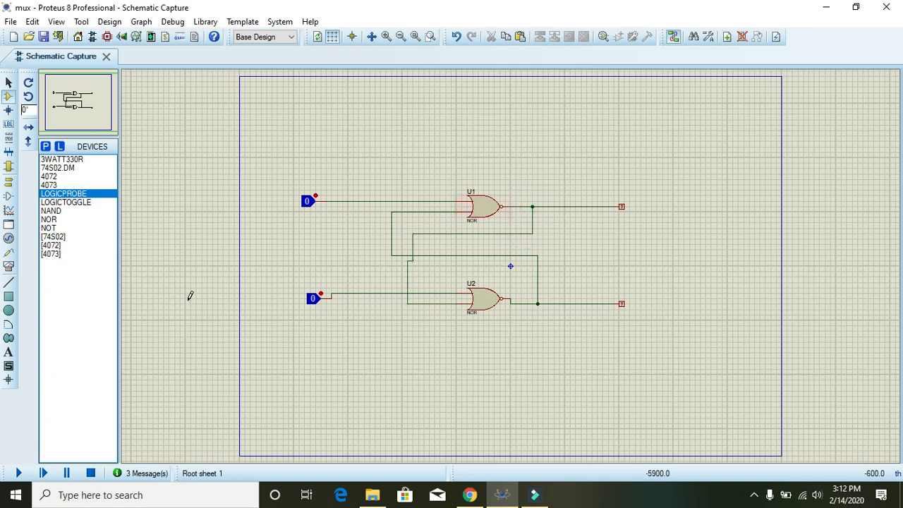
Start the circuit simulation.
left_click(18, 473)
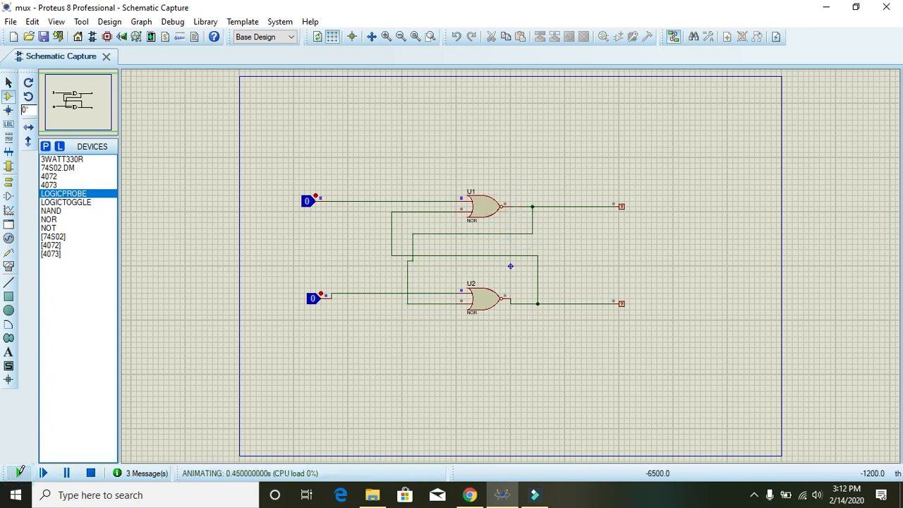
Flip both toggle inputs while the latch simulation runs.
left_click(313, 298)
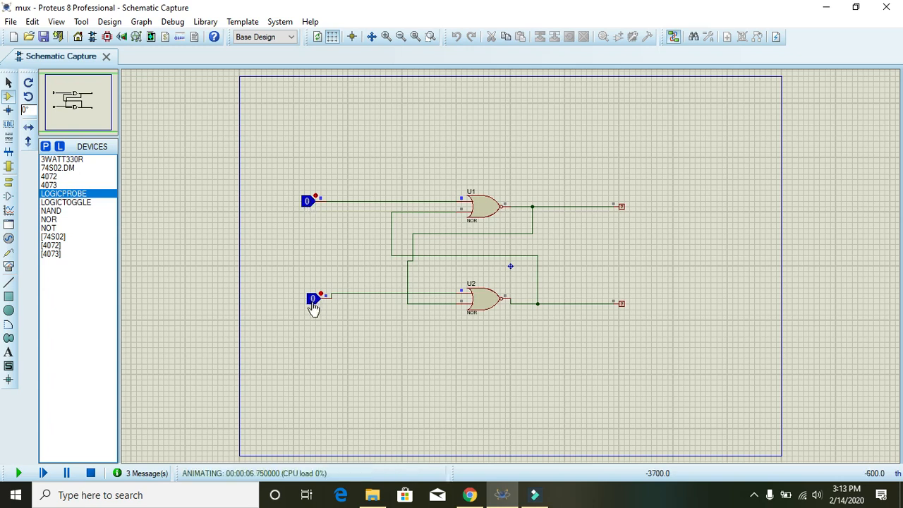
mouse_move(308, 217)
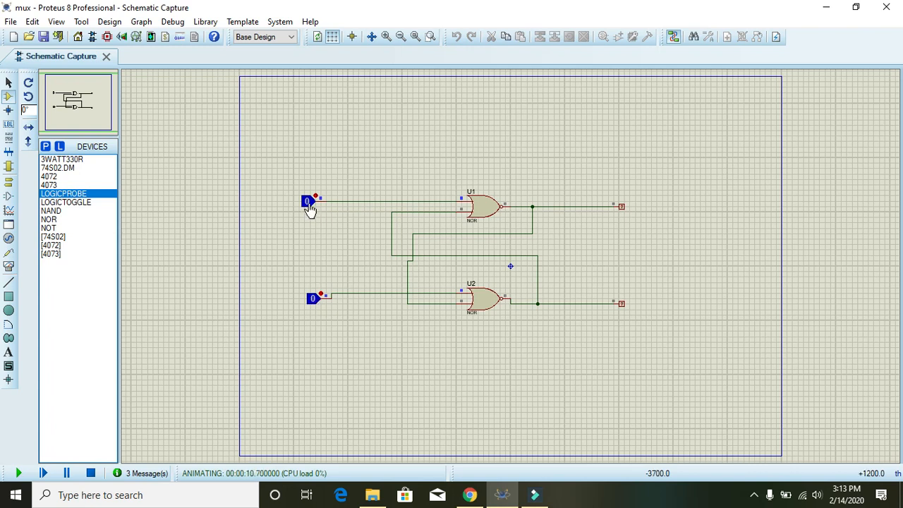
left_click(90, 473)
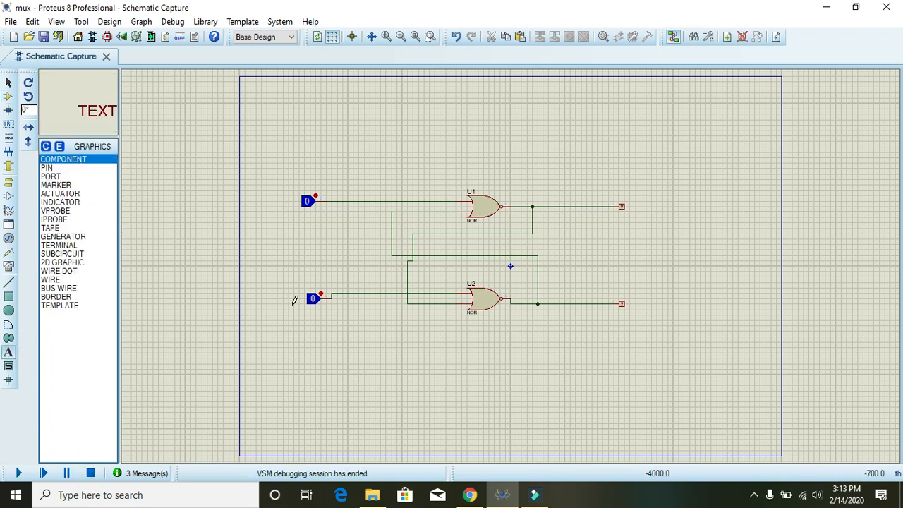
Label the input toggles R and S and the upper probe Q'.
left_click(511, 266)
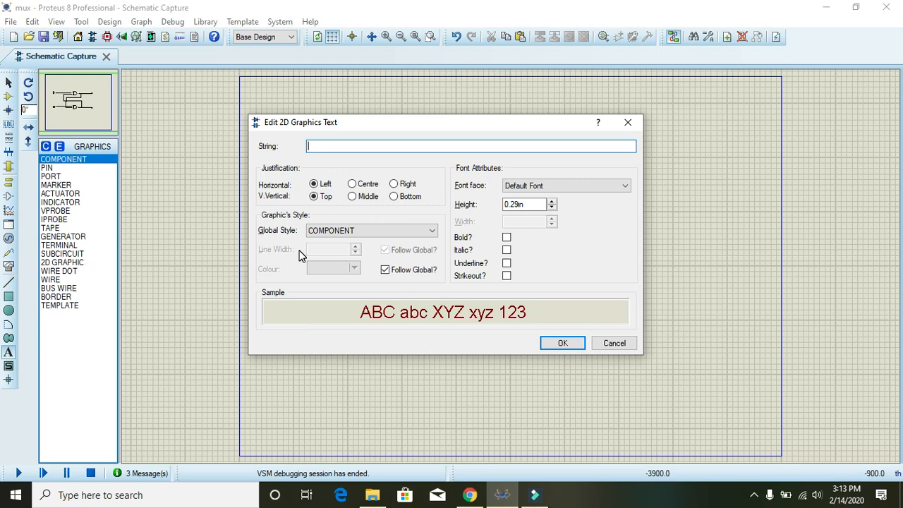
left_click(613, 343)
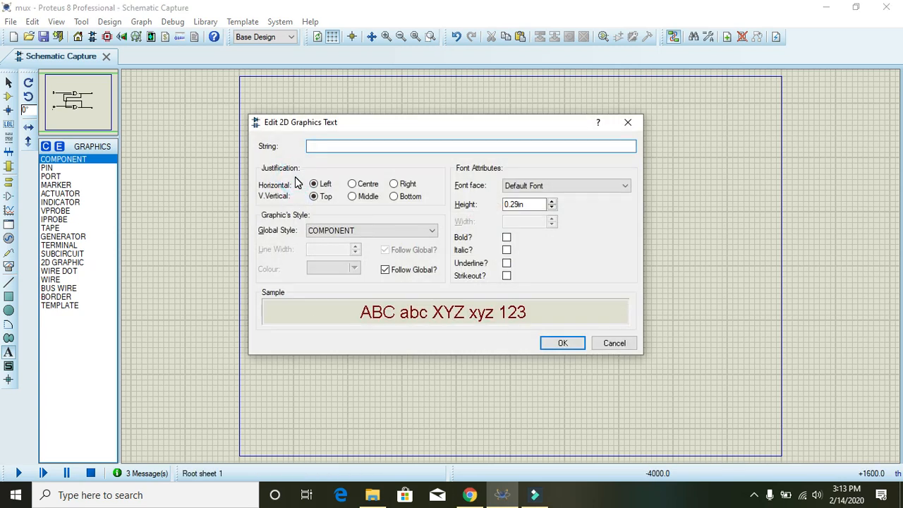
type("r")
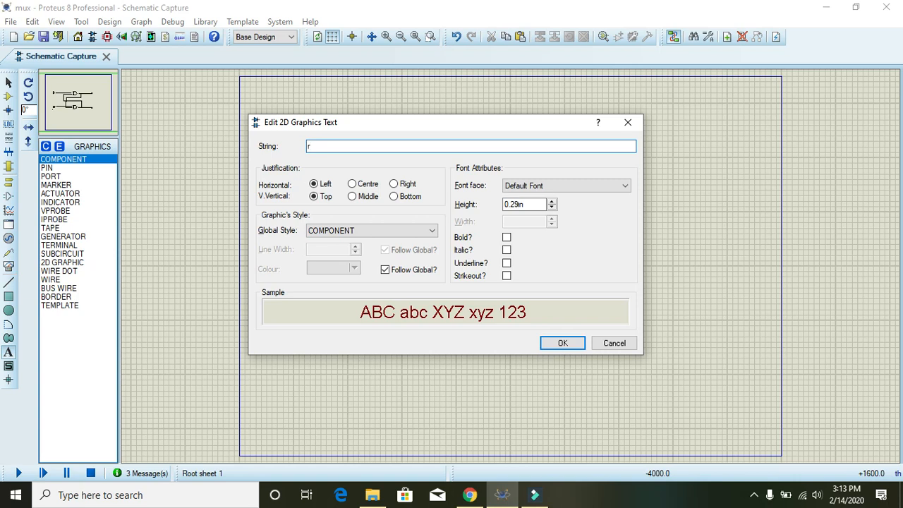
type("R")
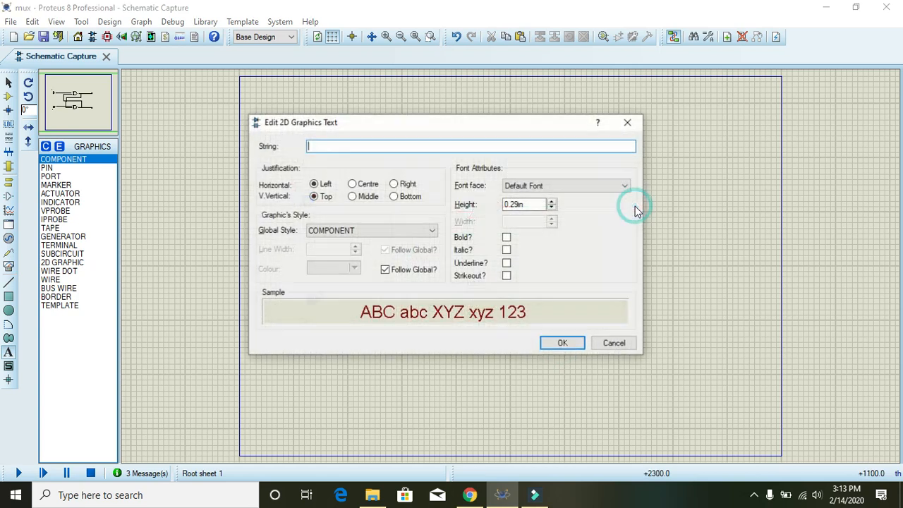
type("Q")
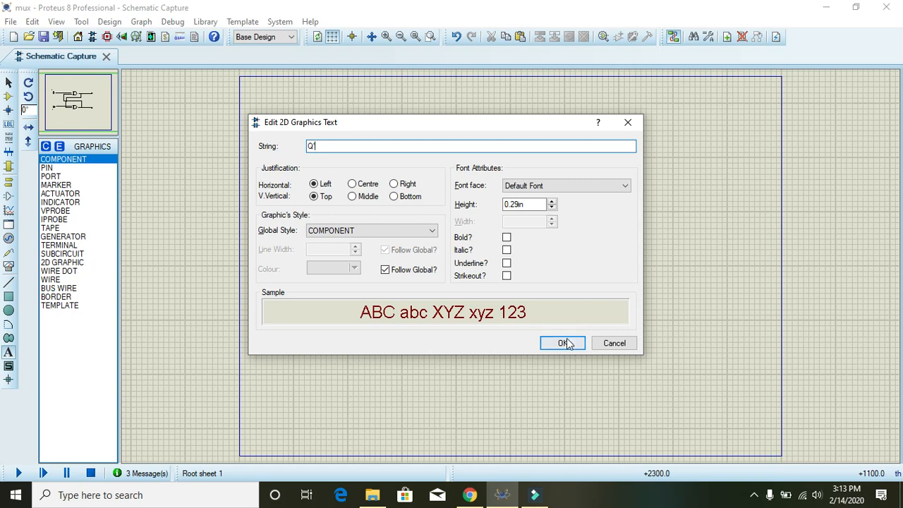
left_click(562, 343)
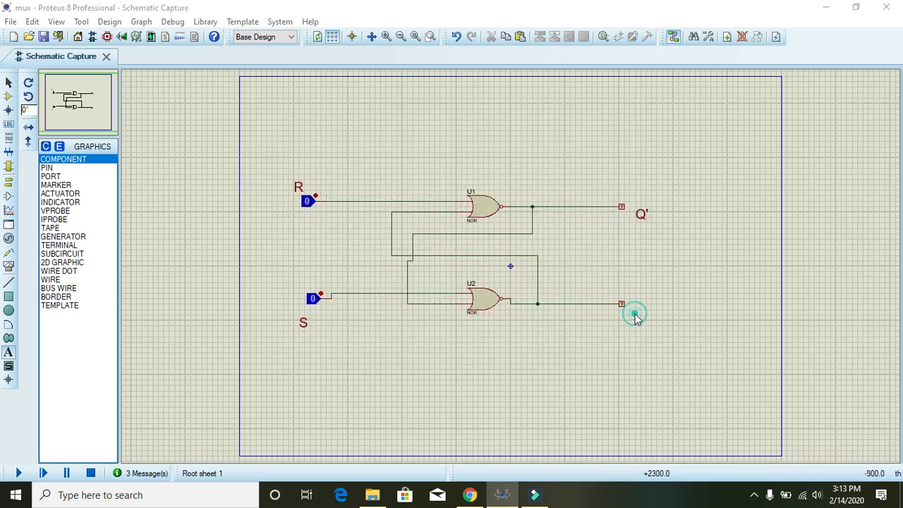
Label the lower probe Q and restart the latch simulation.
double_click(635, 313)
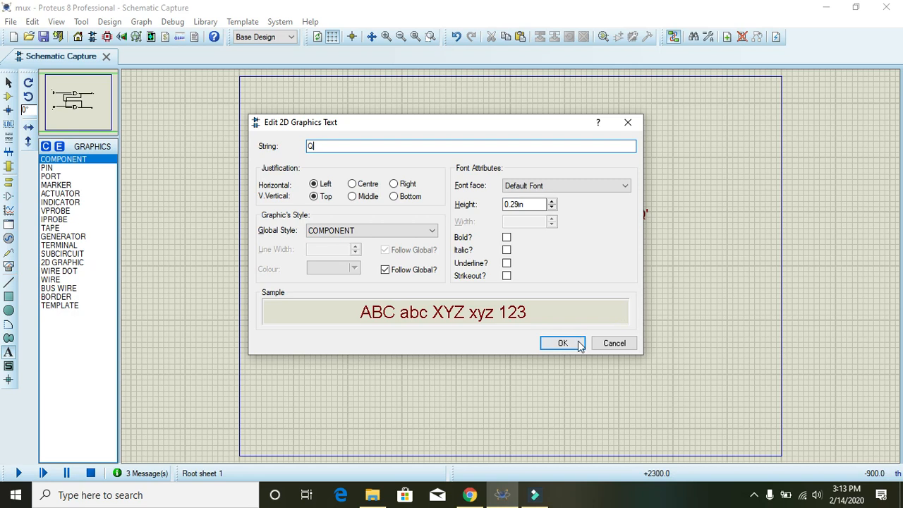
left_click(562, 343)
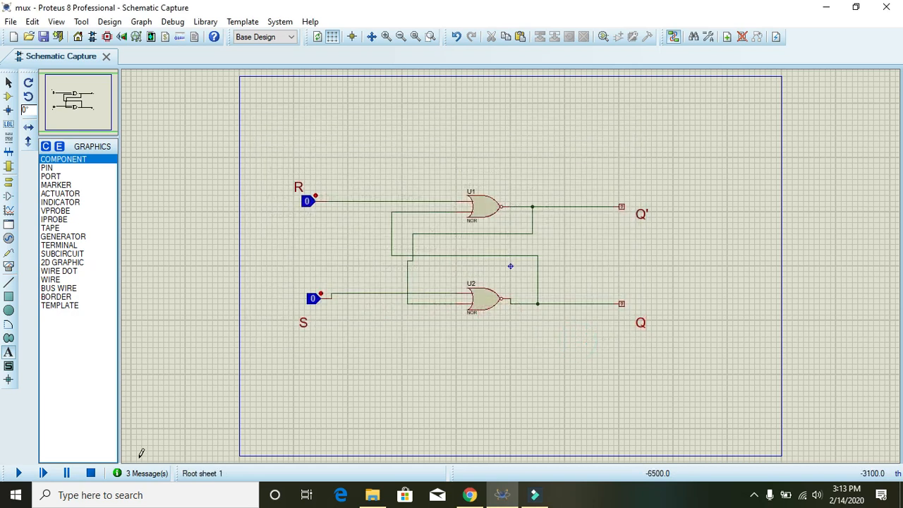
left_click(18, 473)
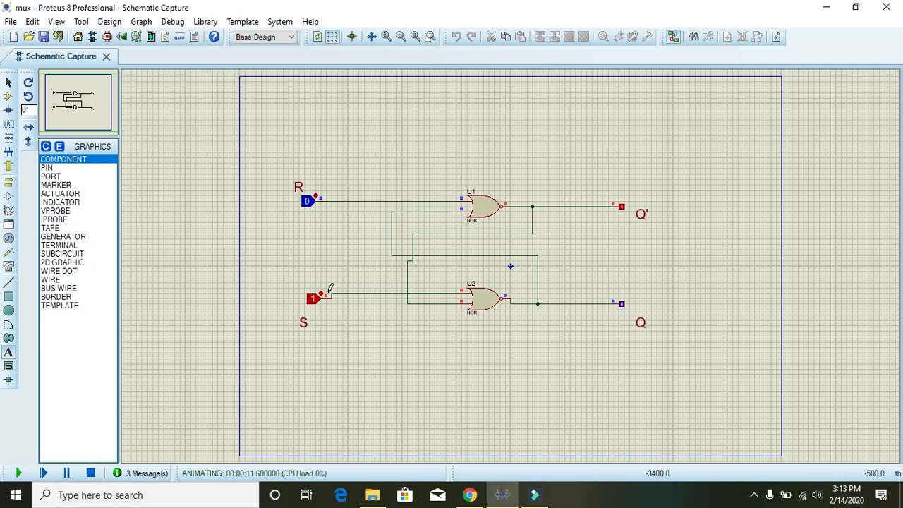
Set S to 0, then pulse R to 1 and back to 0 to reset the latch.
left_click(313, 298)
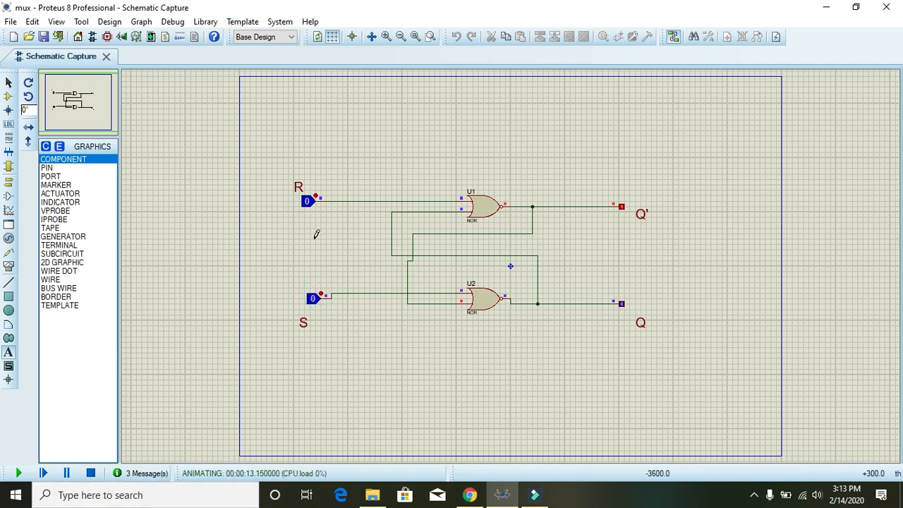
left_click(306, 200)
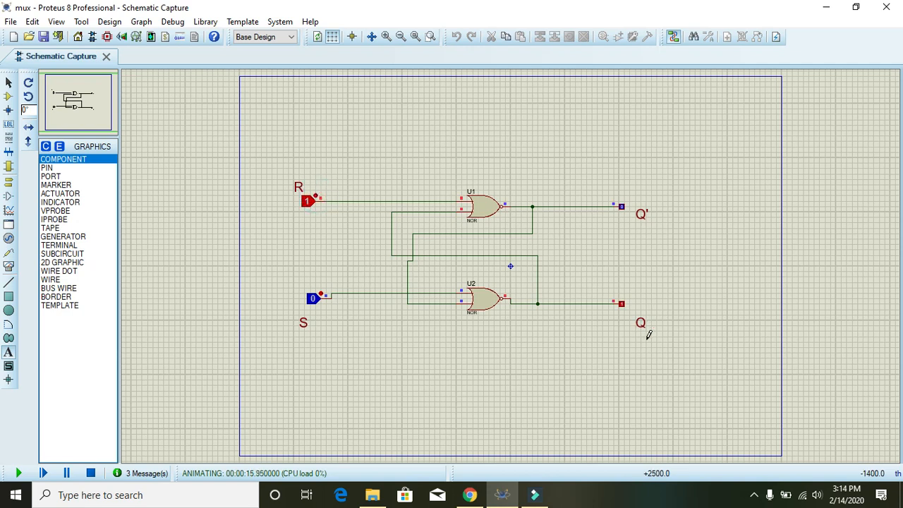
mouse_move(633, 189)
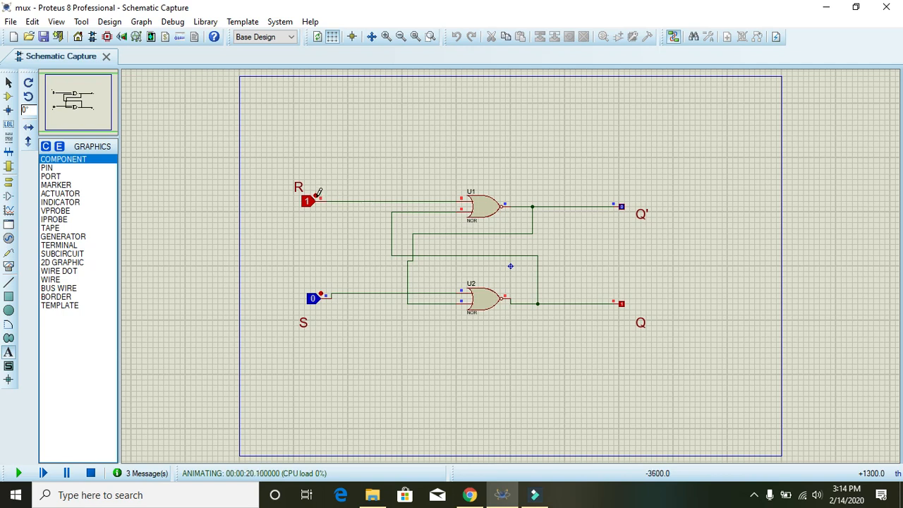
left_click(307, 200)
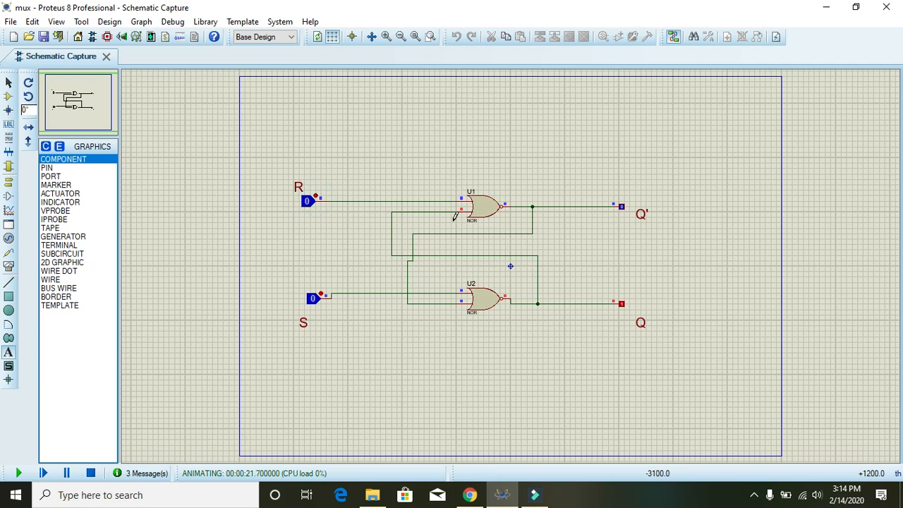
mouse_move(587, 154)
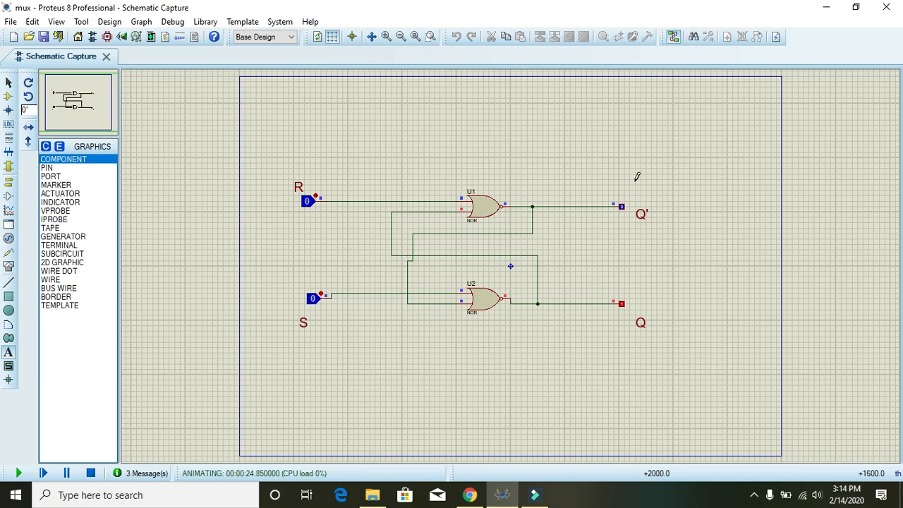
mouse_move(367, 209)
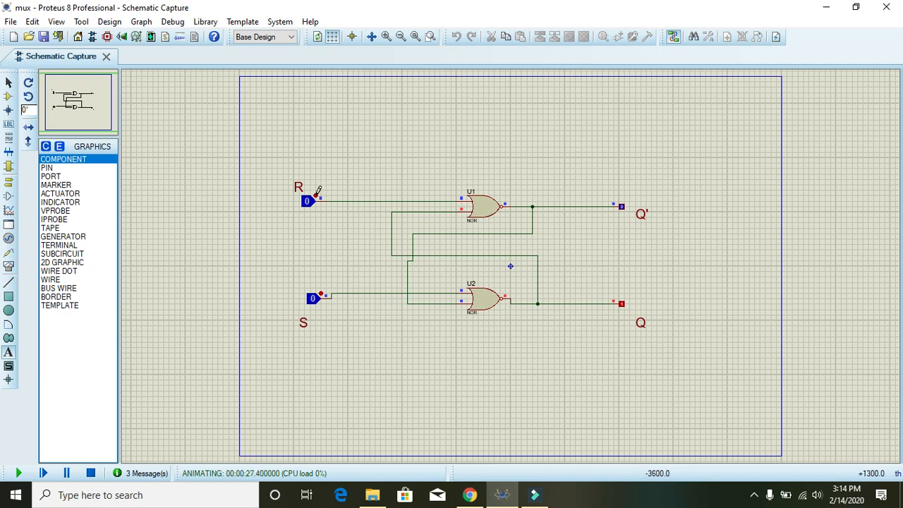
Switch R to 1 and toggle S to 1 and back to 0, watching Q and Q' swap.
left_click(307, 200)
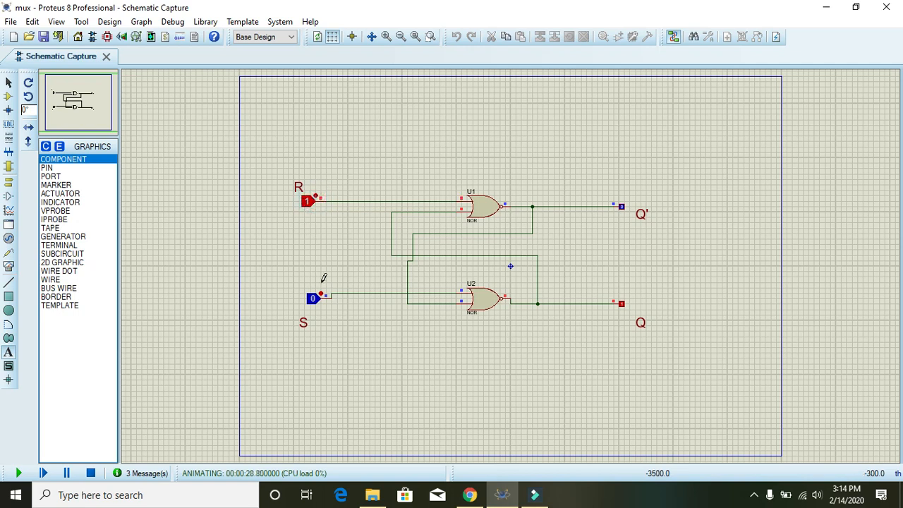
left_click(314, 298)
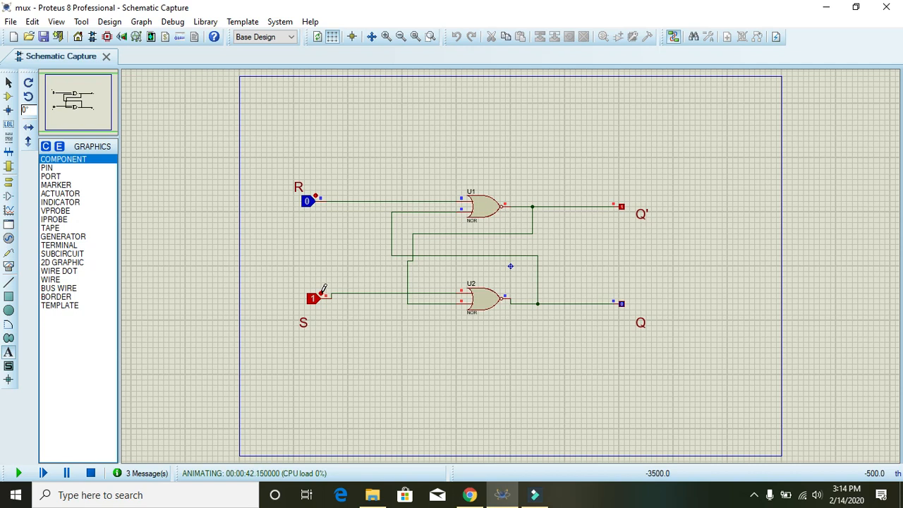
left_click(312, 299)
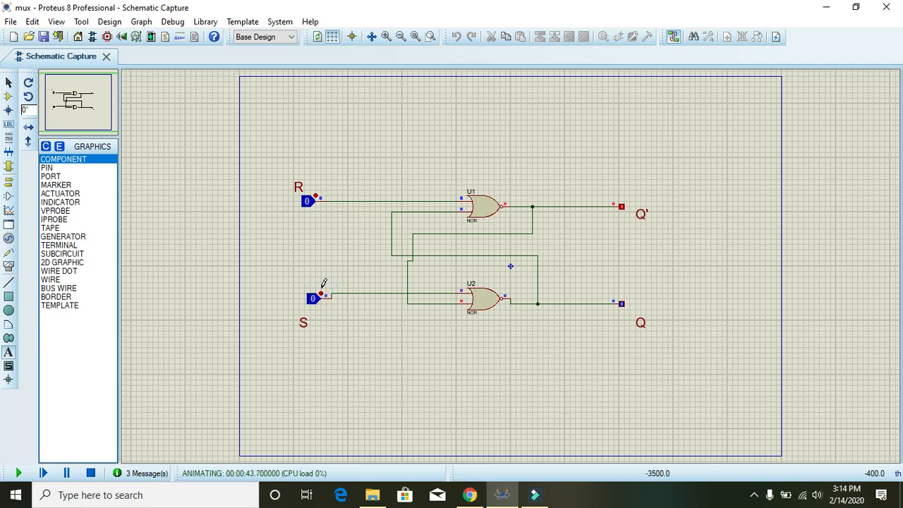